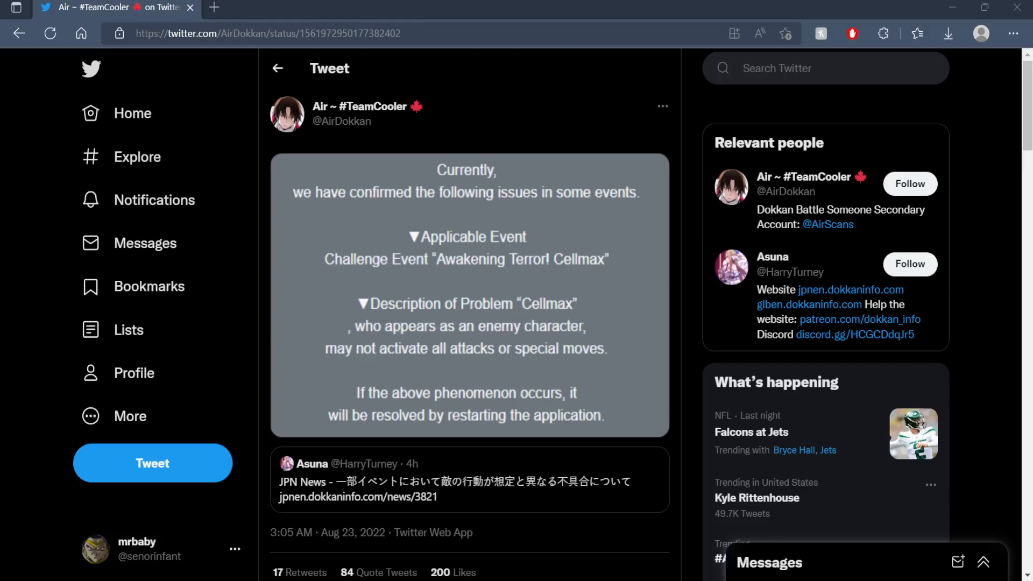
- Enlarge the Cellmax event notice image, then open the quoted JPN News tweet's article
click(466, 296)
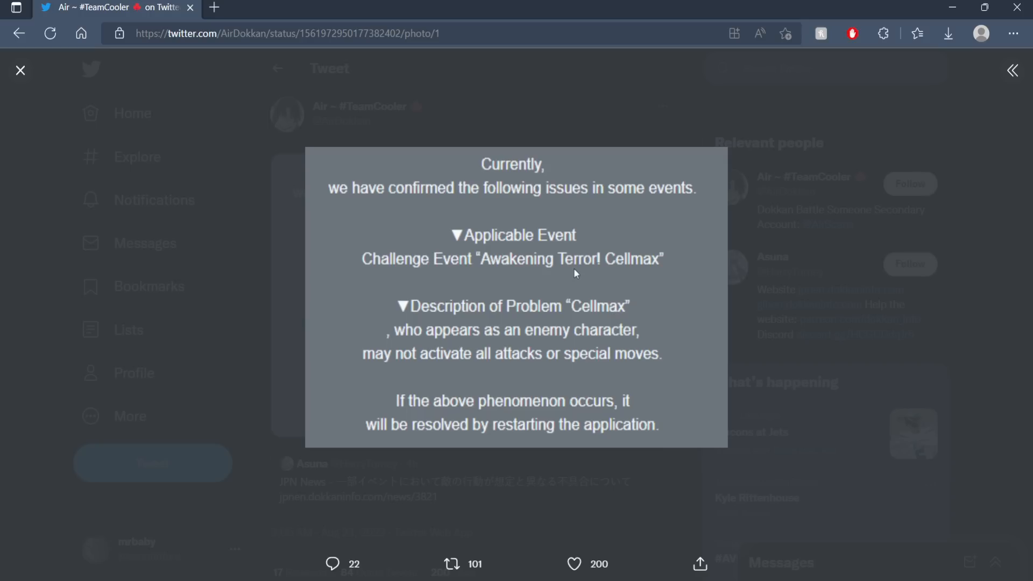
mouse_move(523, 185)
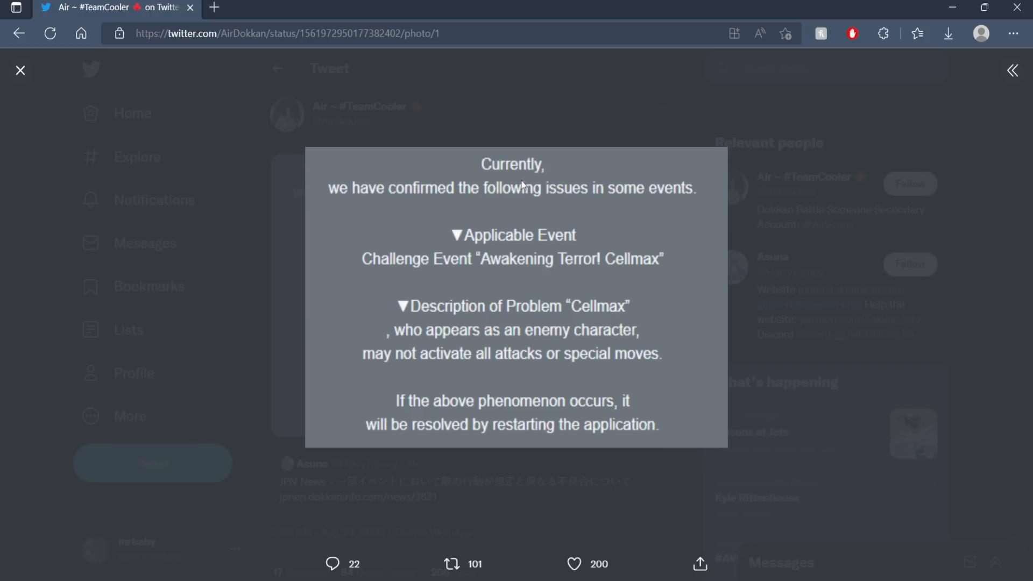
mouse_move(568, 169)
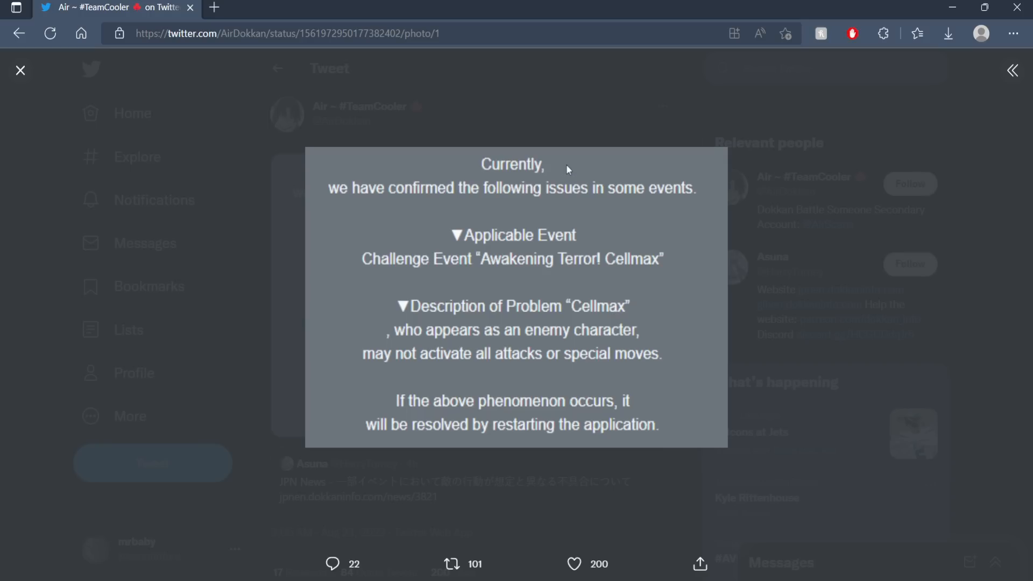
mouse_move(710, 168)
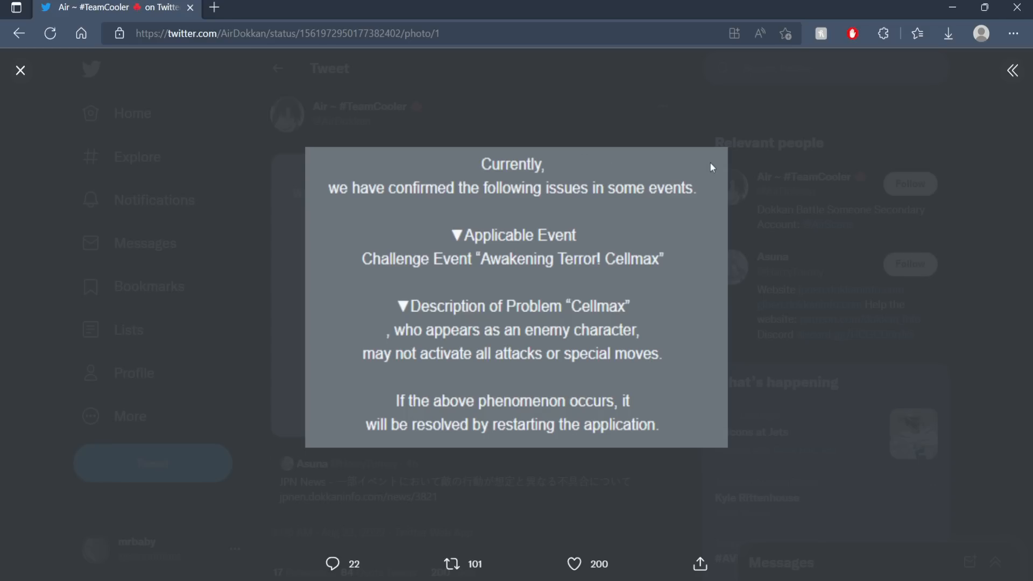
mouse_move(466, 265)
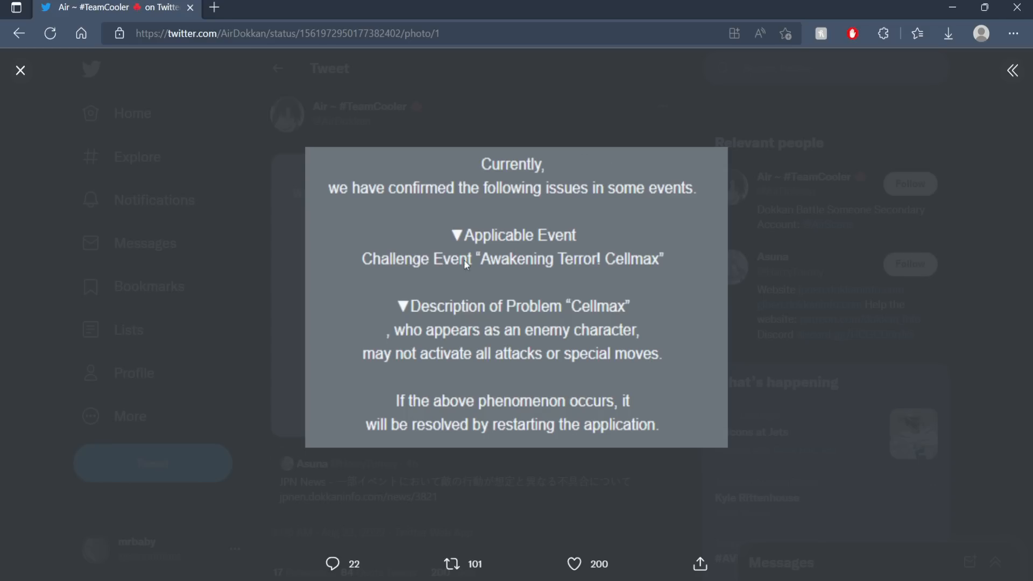
mouse_move(592, 270)
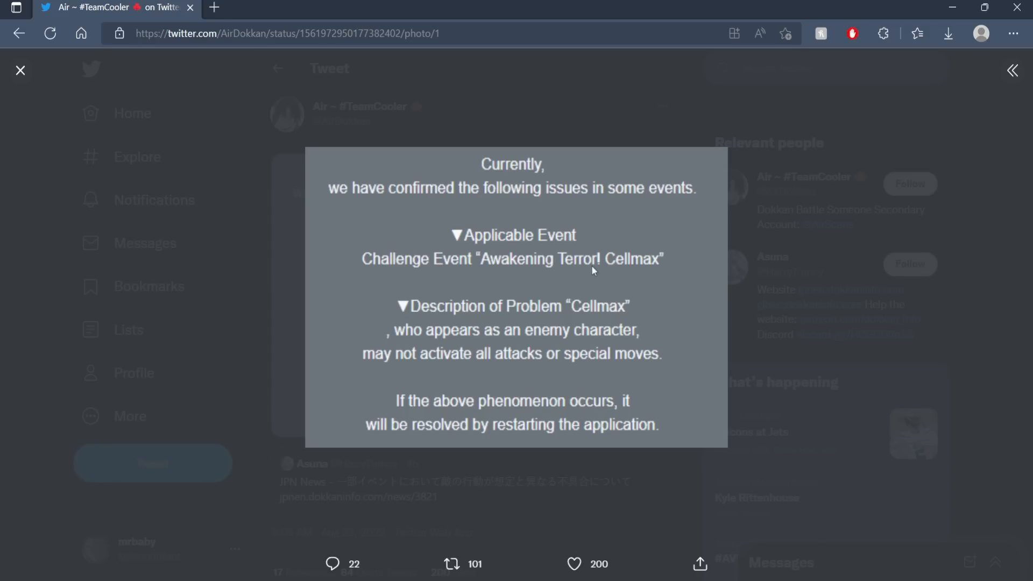
mouse_move(539, 347)
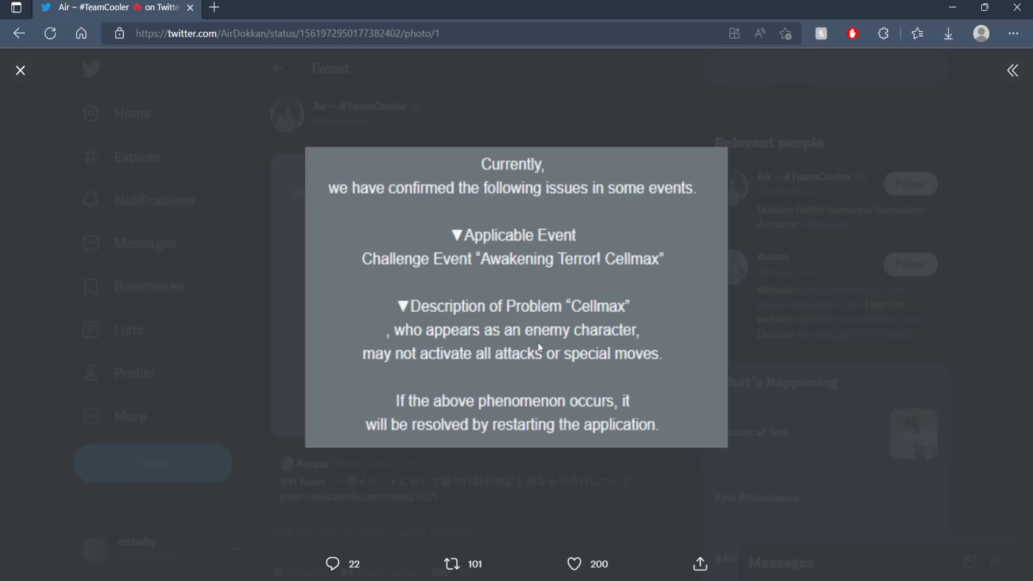
mouse_move(599, 315)
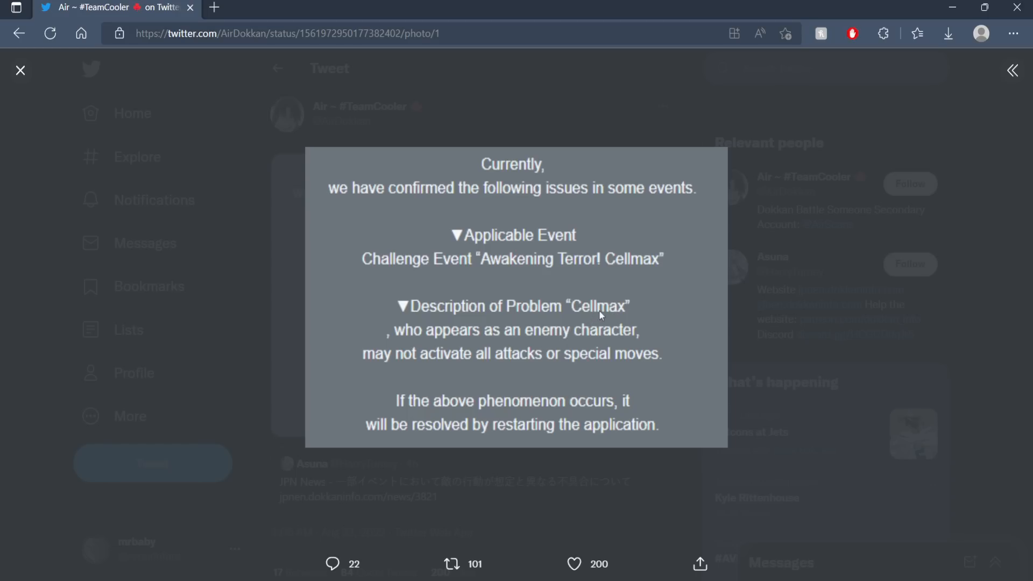
mouse_move(462, 309)
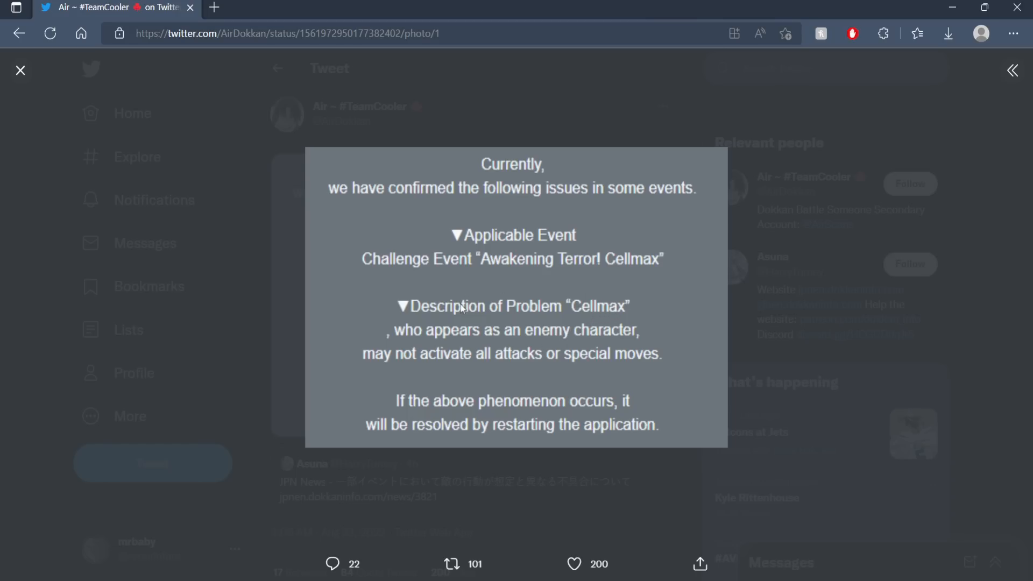
mouse_move(544, 356)
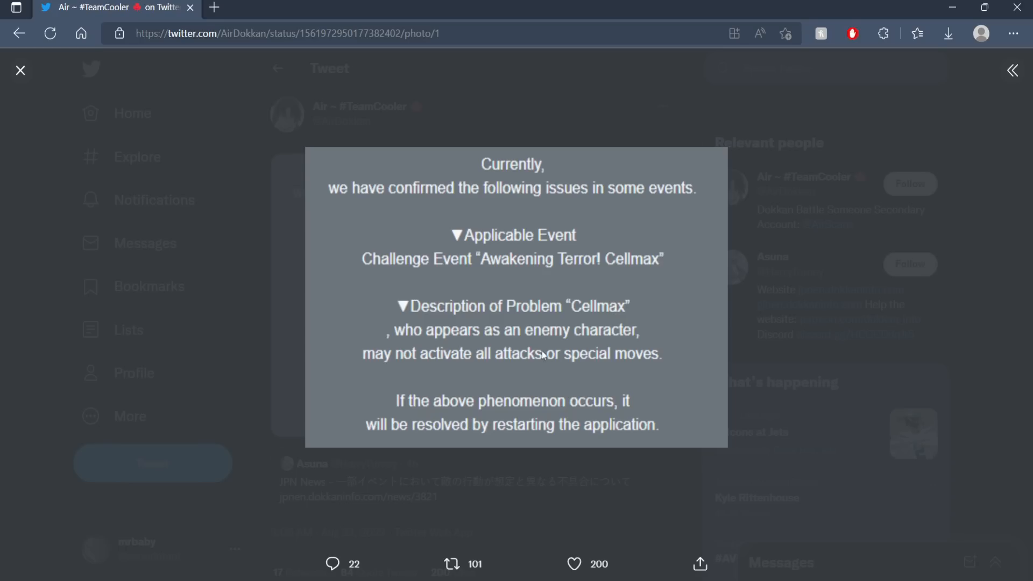
mouse_move(616, 358)
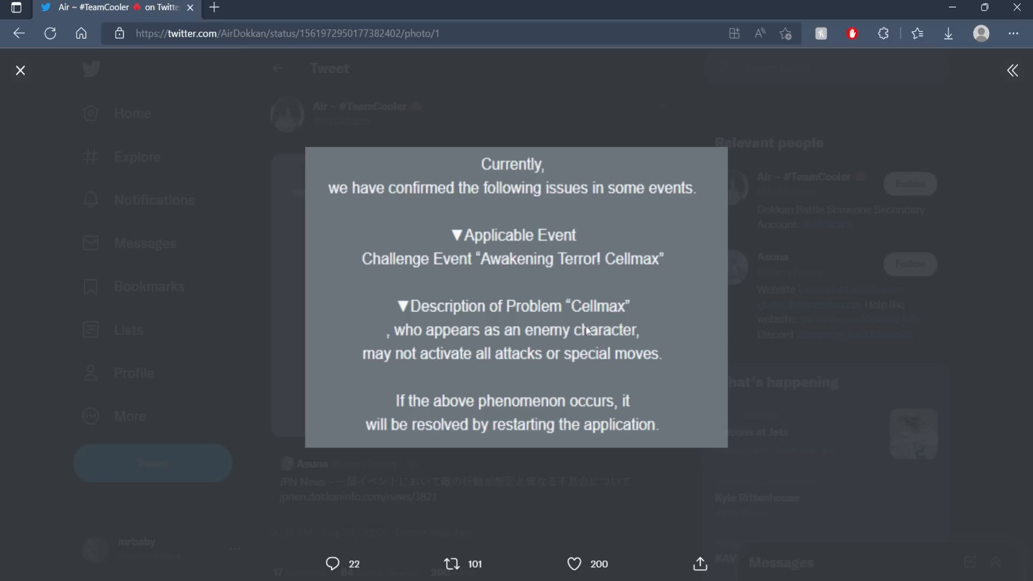
click(20, 70)
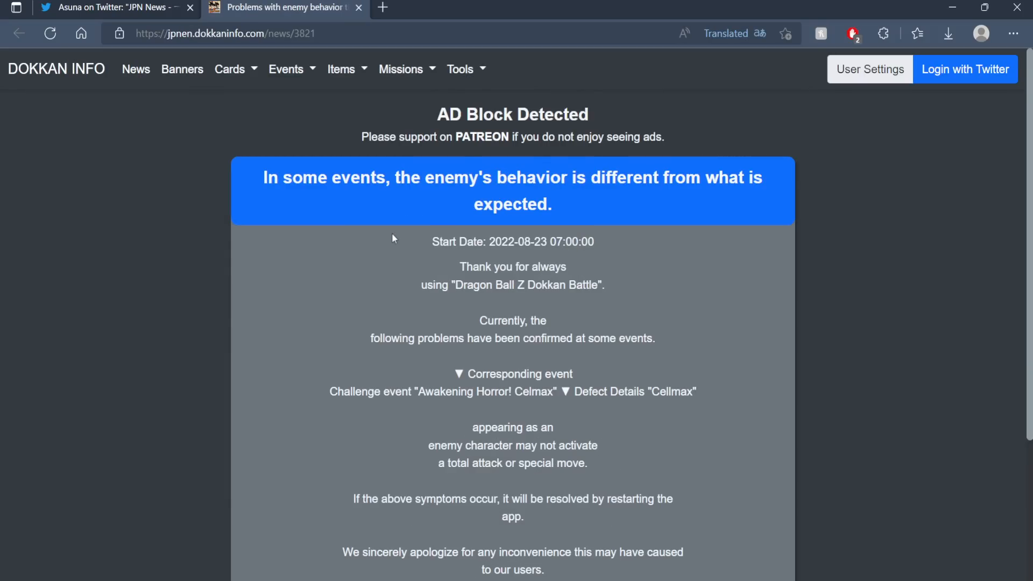
- Scroll through the translated Dokkan Info article on enemies behaving unexpectedly in events
scroll(down, 3)
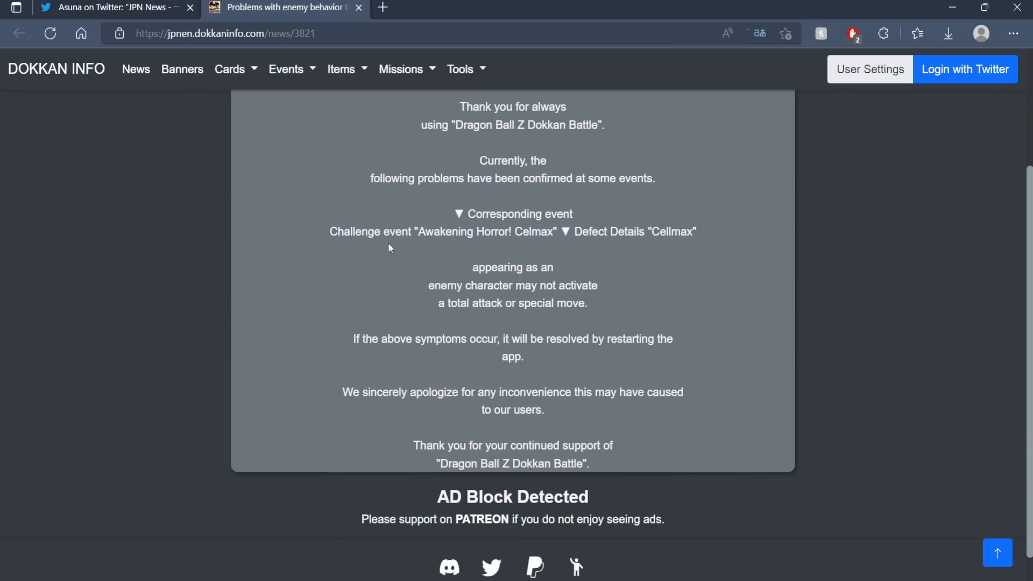
mouse_move(342, 283)
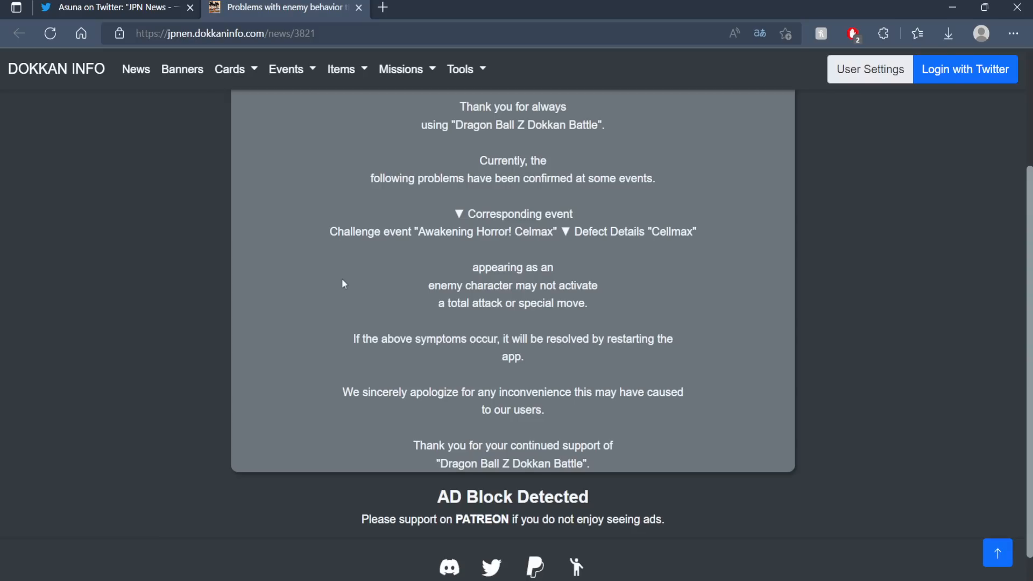
mouse_move(343, 392)
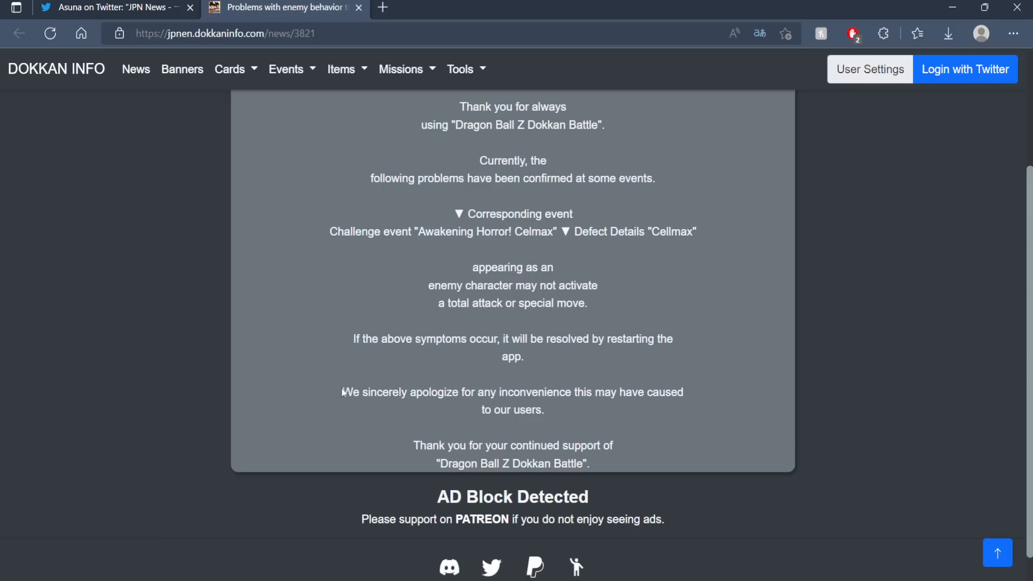
drag(341, 393, 614, 469)
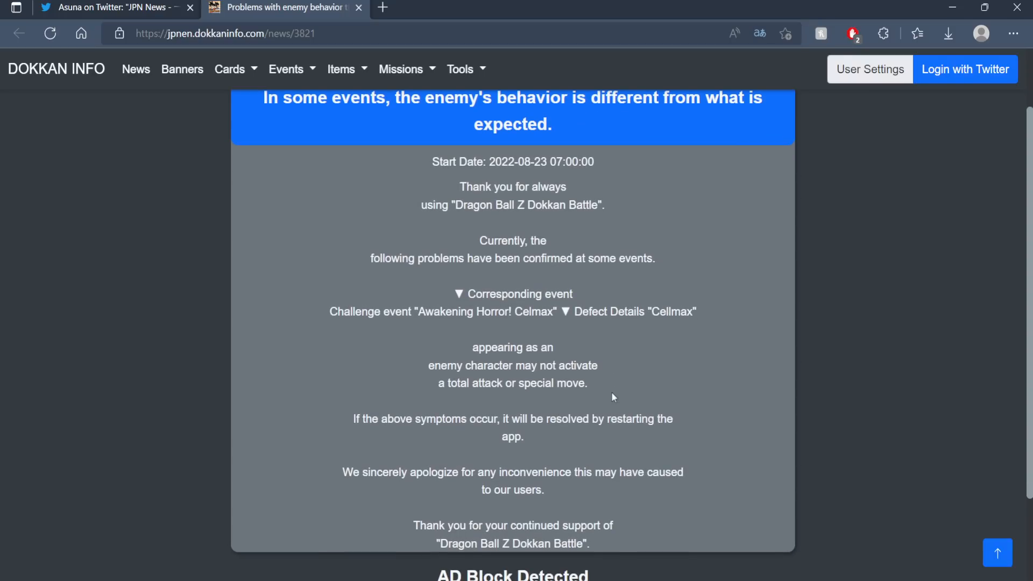
mouse_move(609, 393)
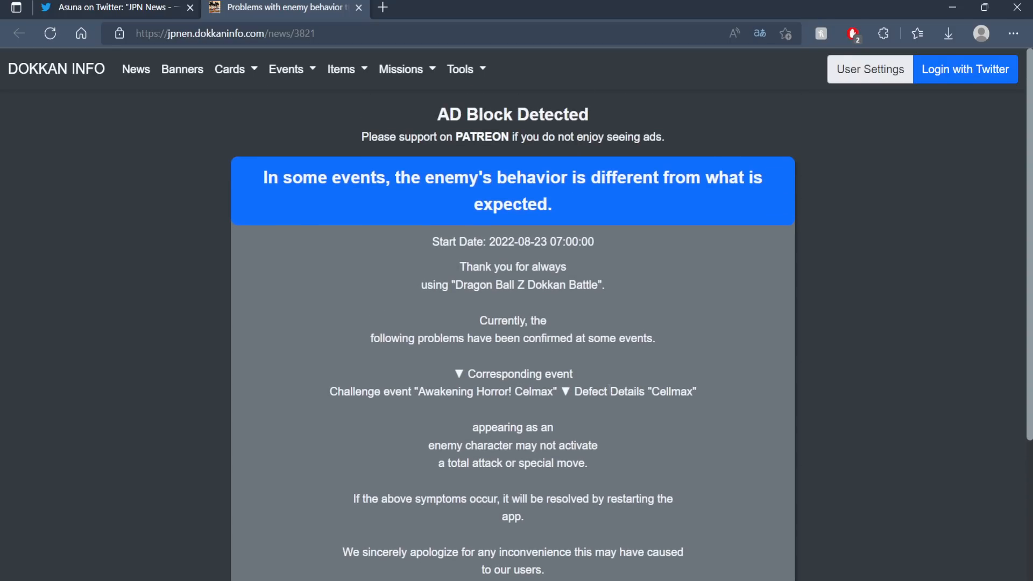
scroll(down, 3)
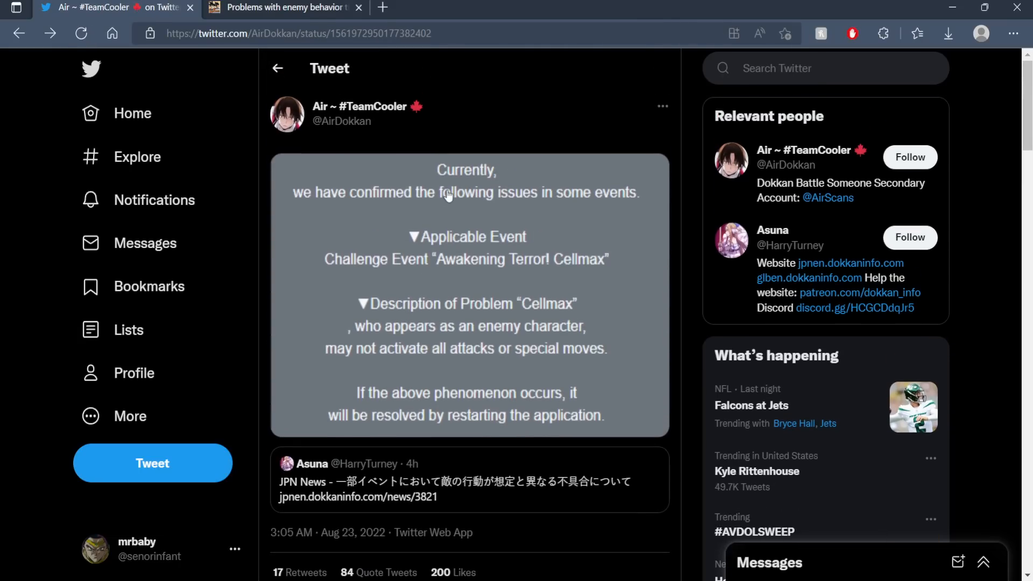
- Reopen the tweet's Cellmax issue notice image in the enlarged photo viewer
click(467, 296)
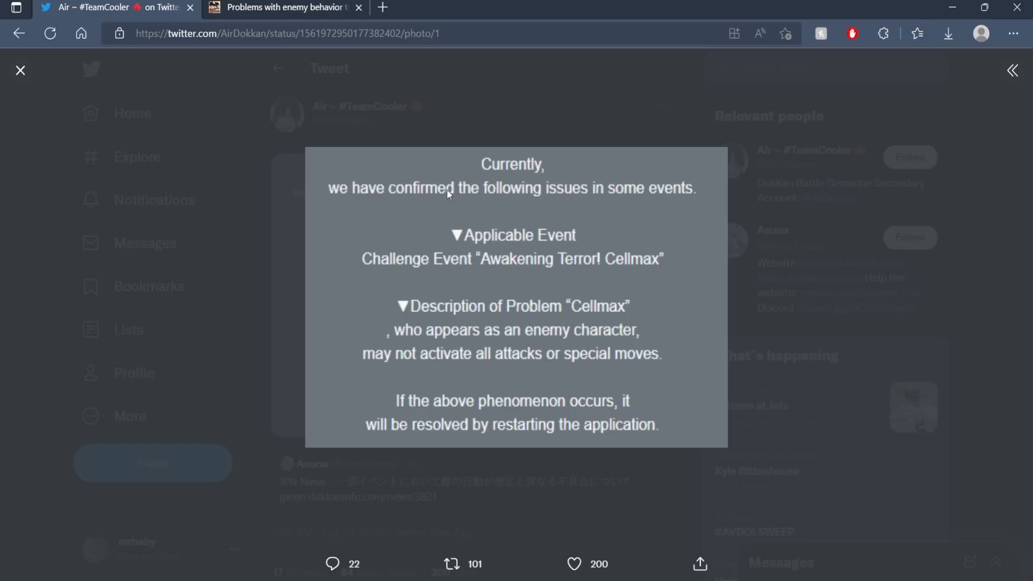
mouse_move(655, 192)
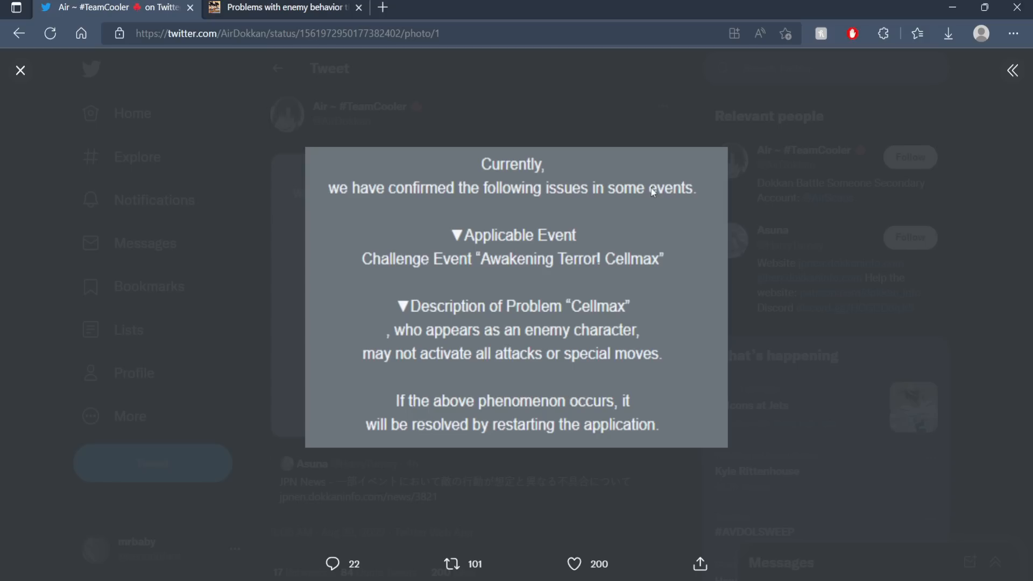
mouse_move(635, 202)
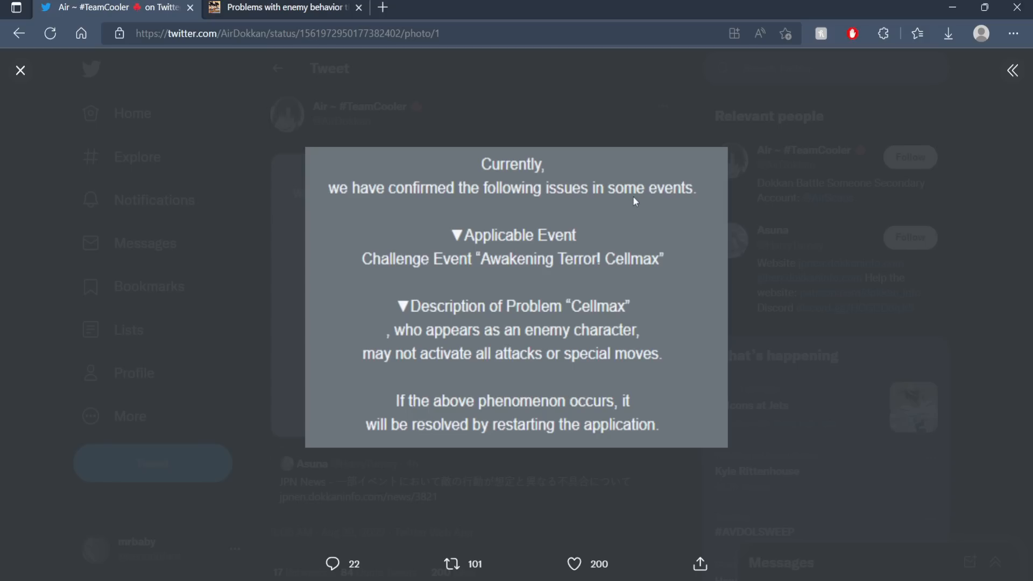